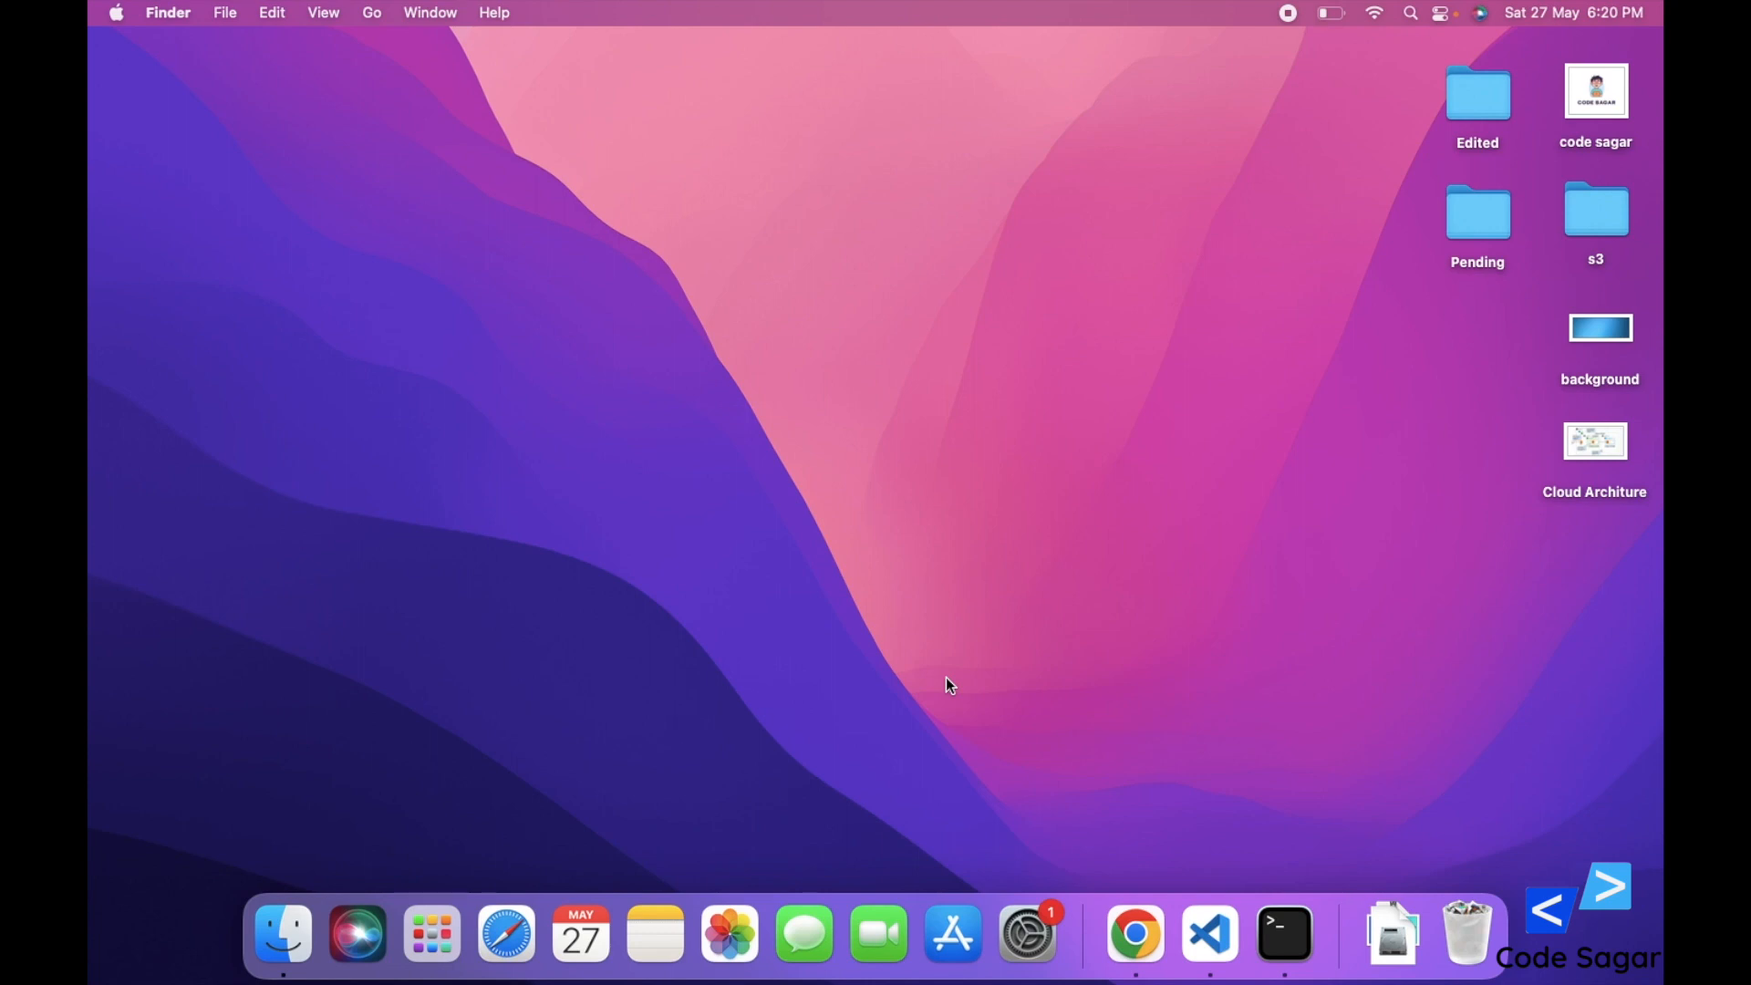
Bring Chrome forward showing HashiCorp's Install Terraform page for macOS
{"action": "left_click", "coordinate": [1132, 934]}
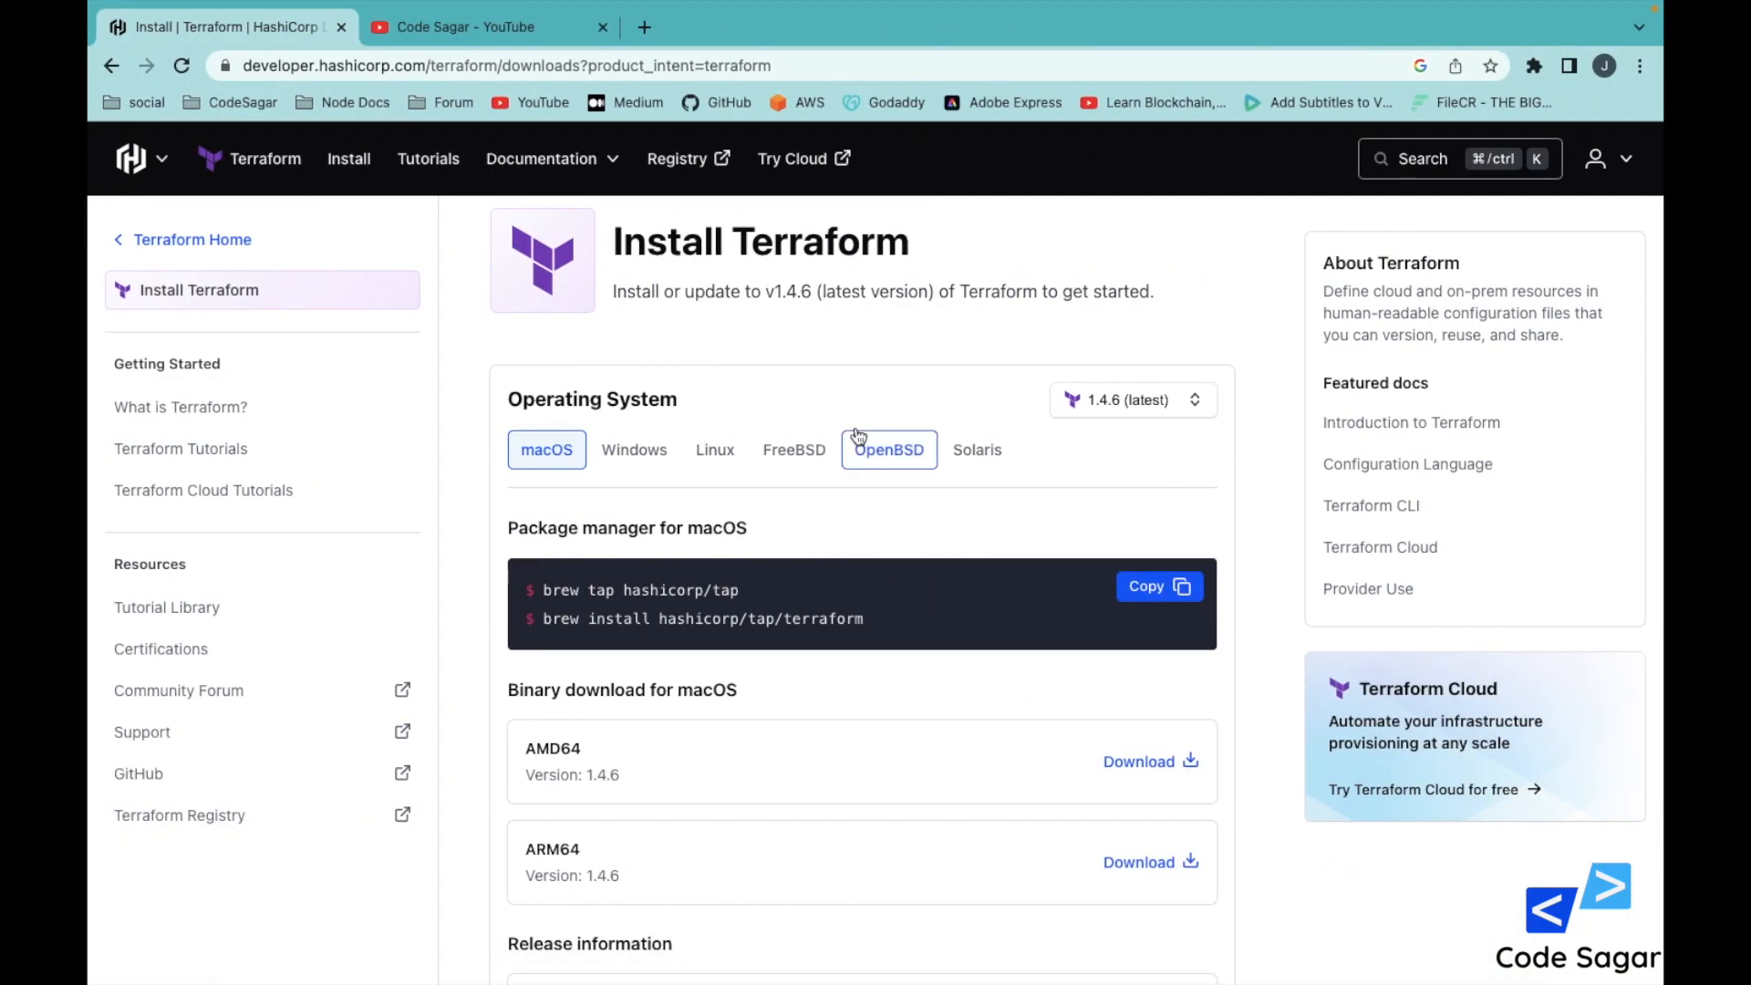
{"action": "mouse_move", "coordinate": [842, 334]}
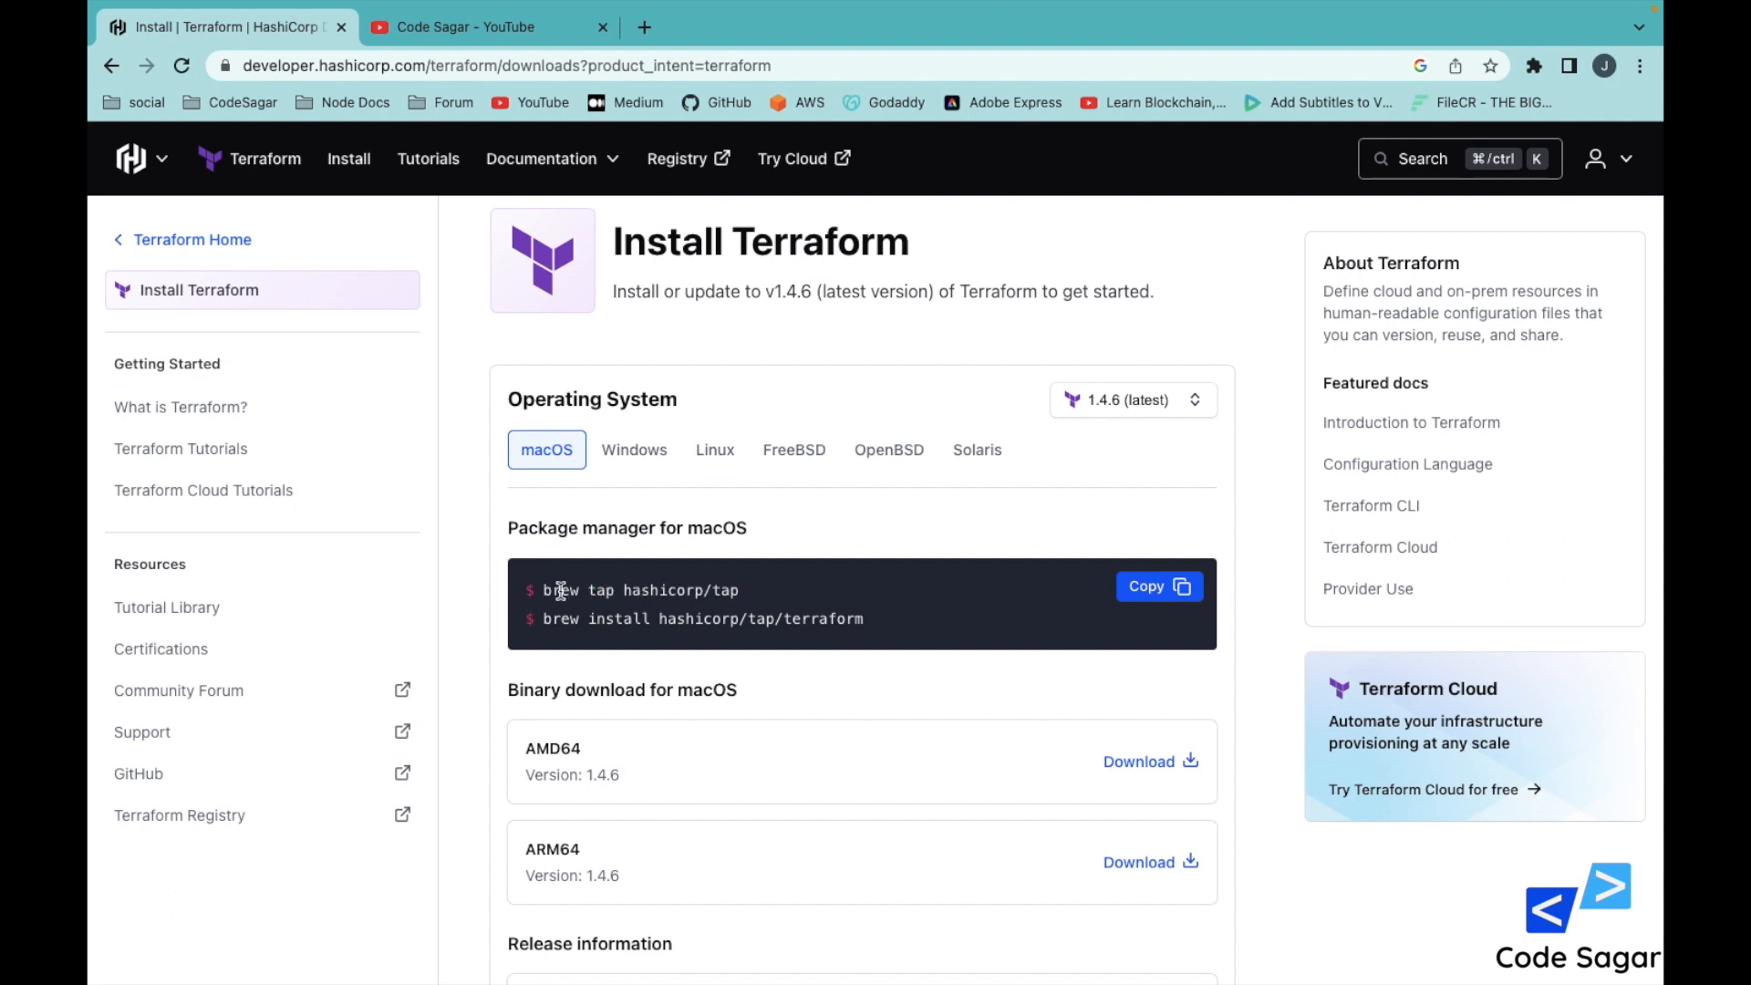
{"action": "left_click", "coordinate": [1158, 585]}
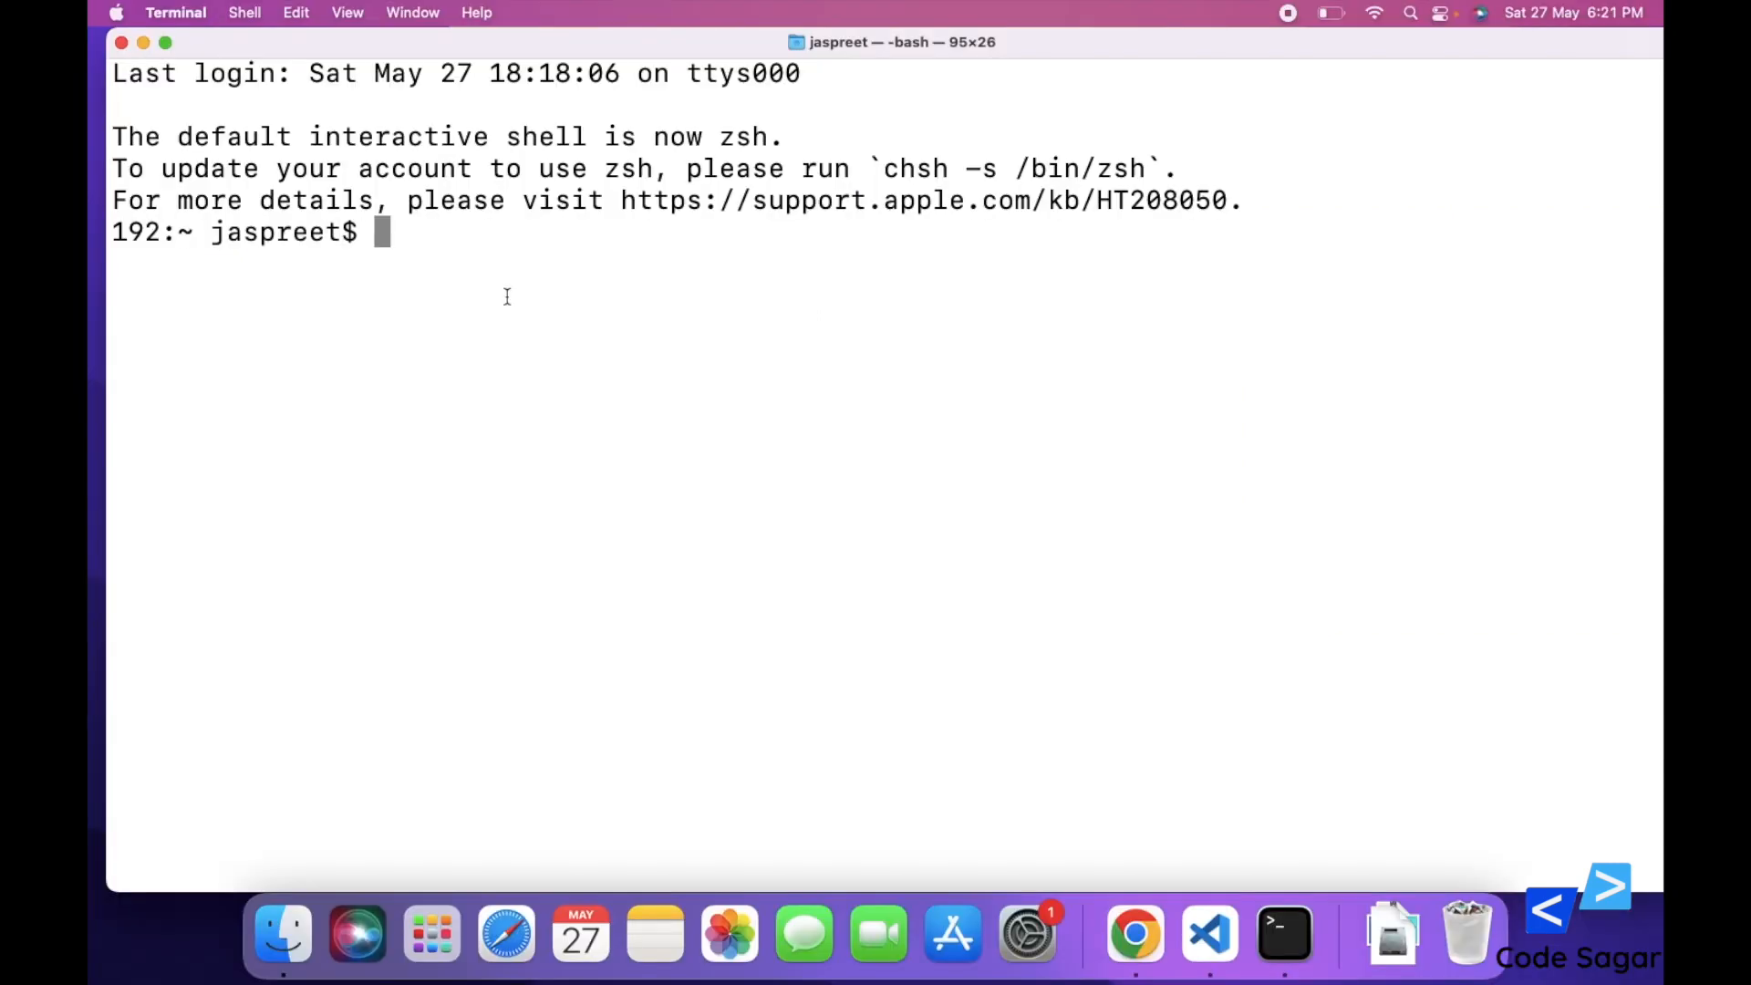
{"action": "mouse_move", "coordinate": [589, 589]}
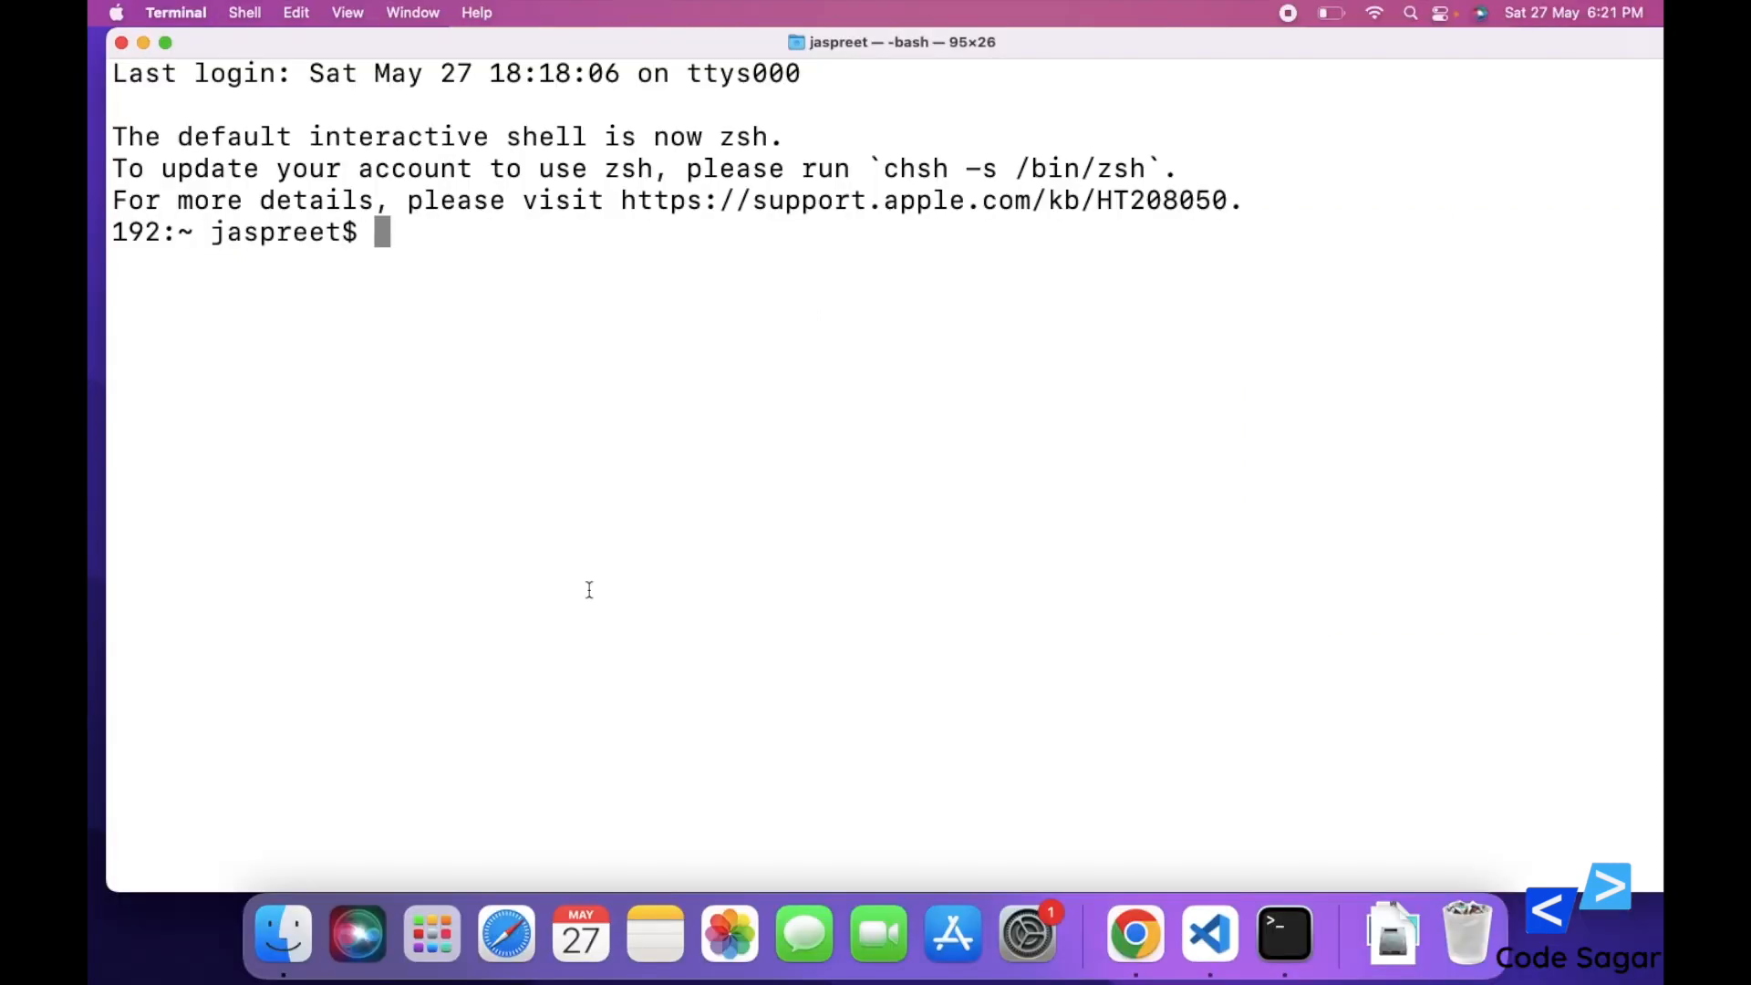
{"action": "left_click", "coordinate": [1134, 932]}
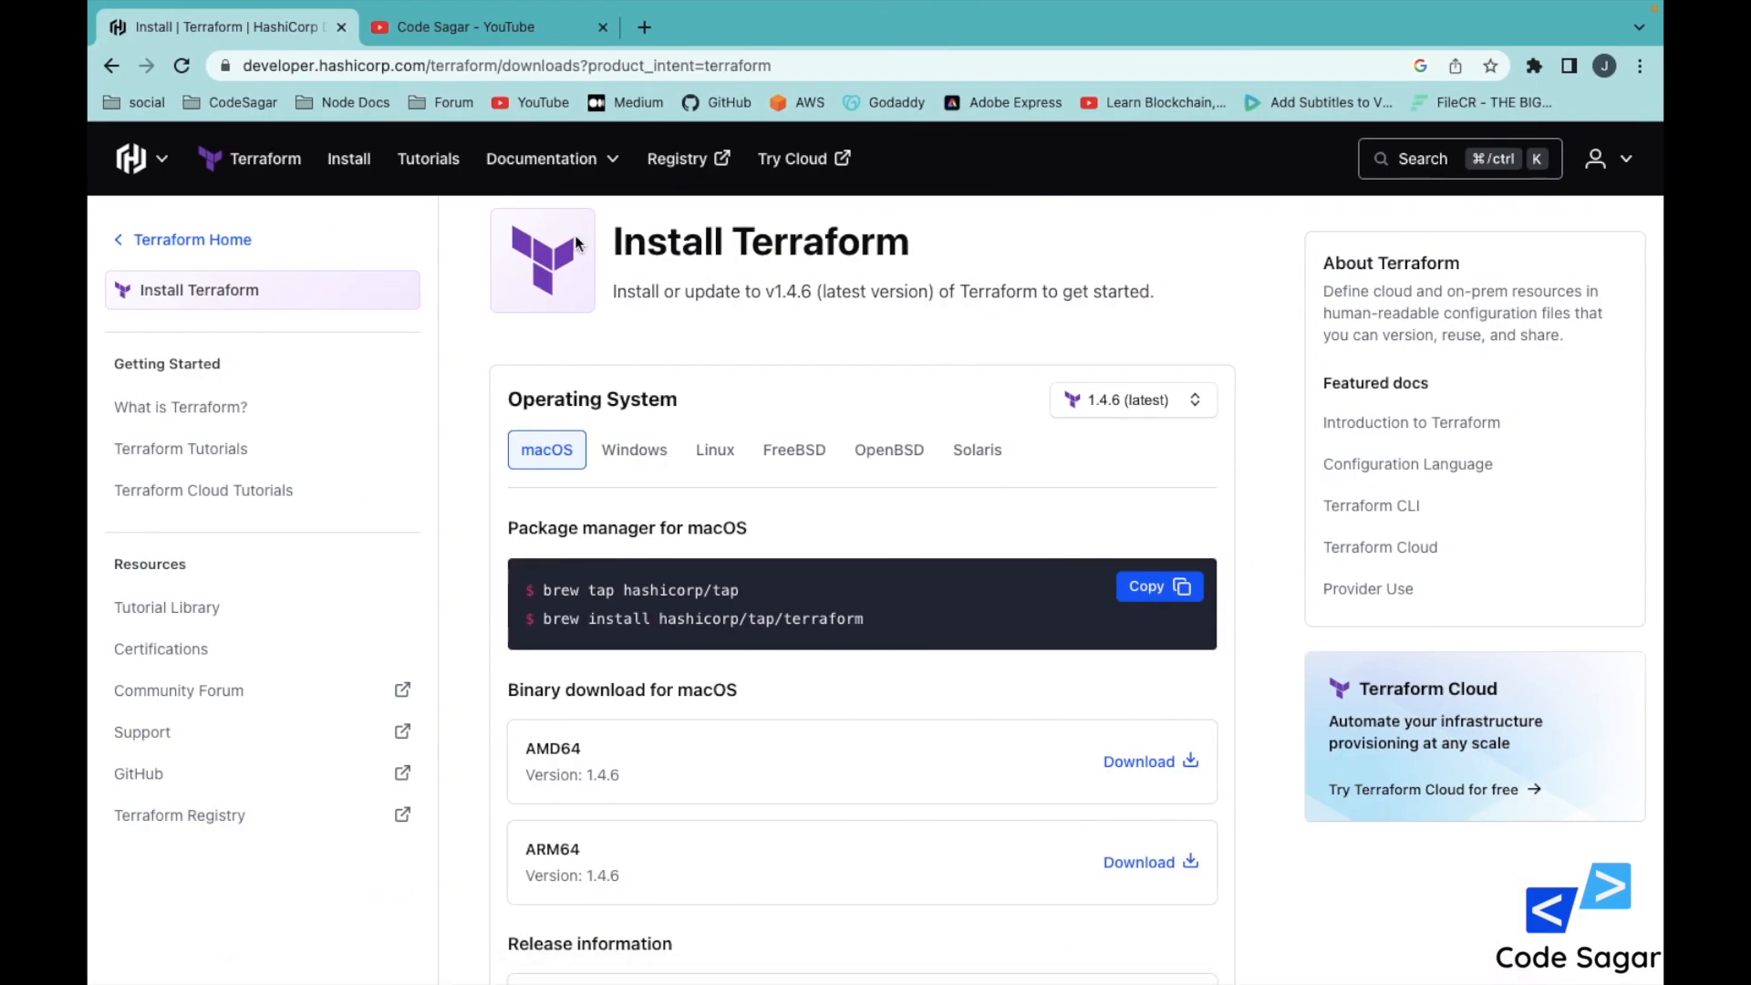
Browse the Code Sagar channel's Videos list, then return to the idle Terminal prompt
{"action": "left_click", "coordinate": [483, 27]}
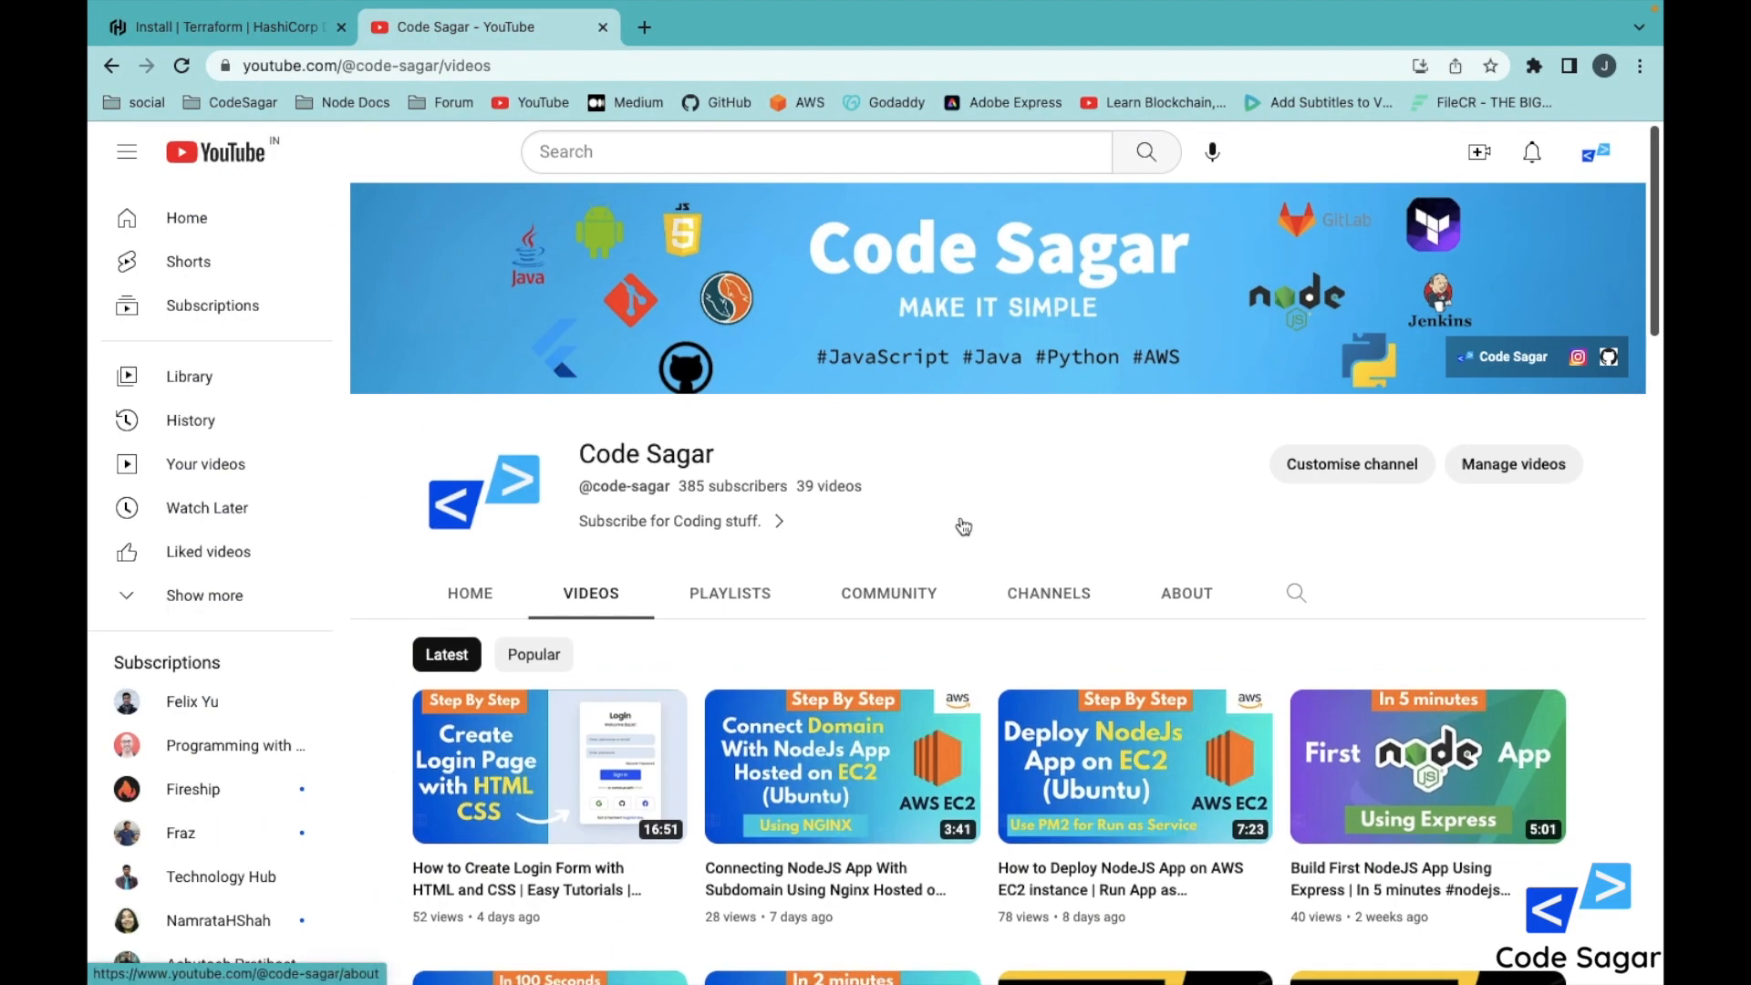
{"action": "scroll", "scroll_direction": "down", "scroll_amount": 3}
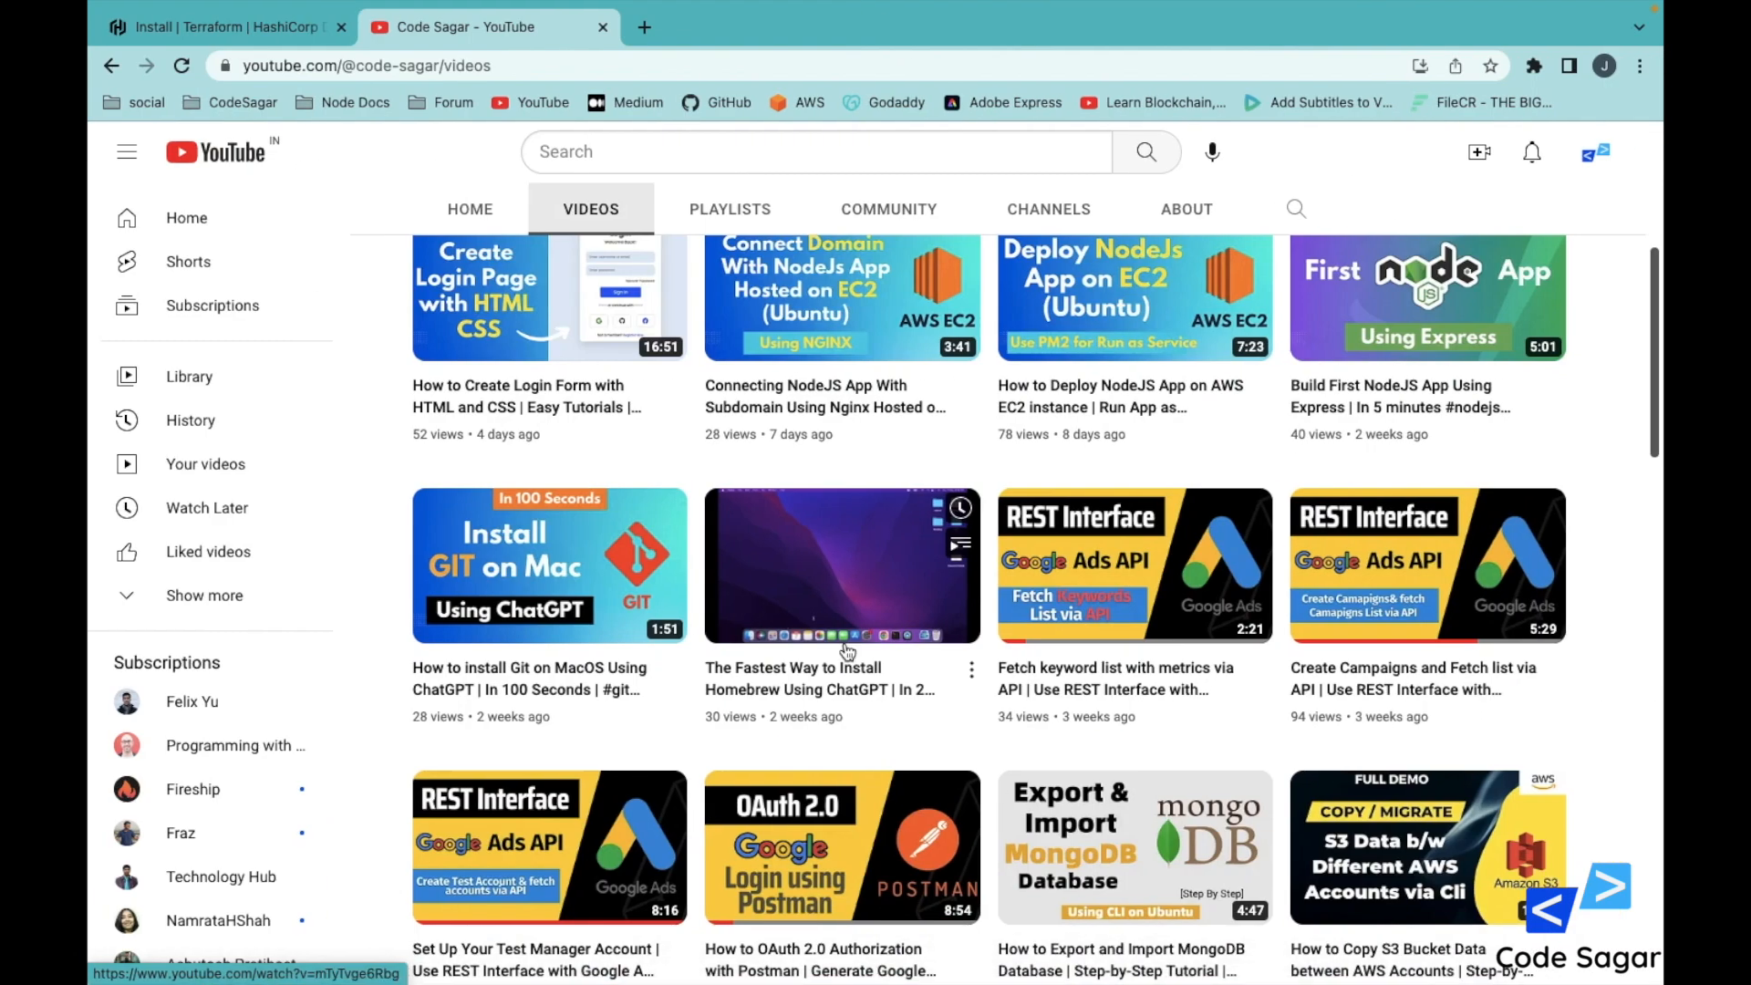
{"action": "left_click", "coordinate": [223, 27]}
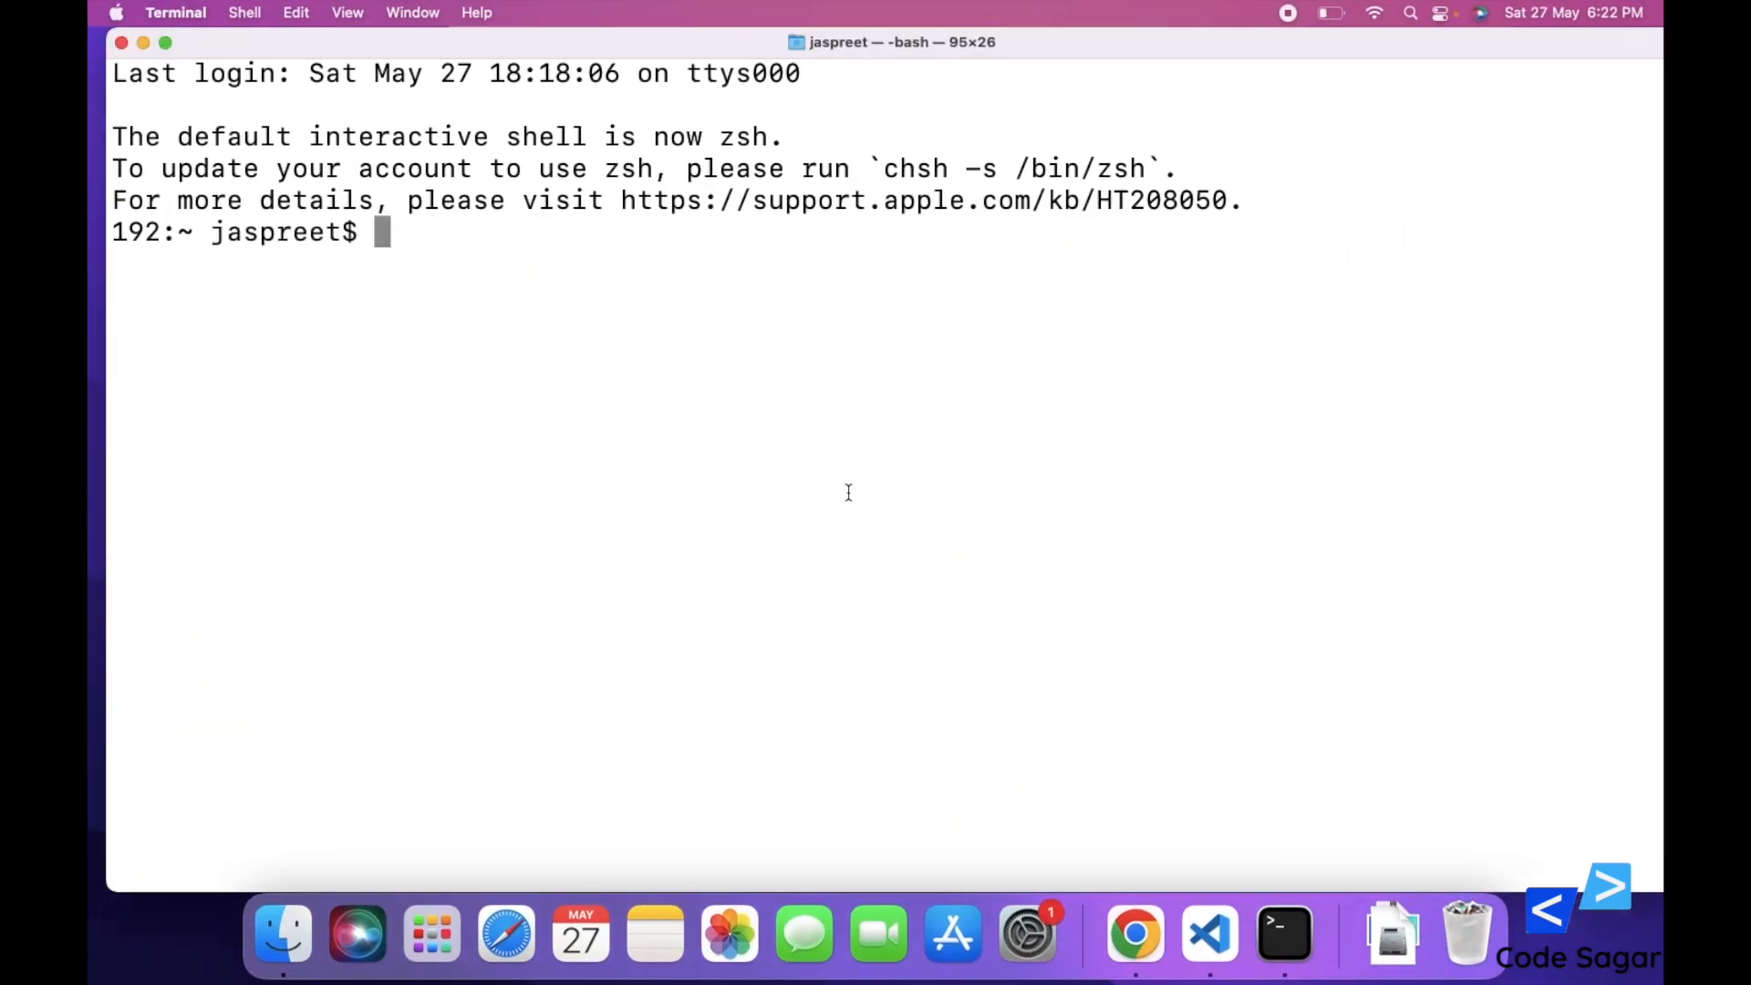
Run 'brew tap hashicorp/tap' to add the HashiCorp Homebrew tap
{"action": "type", "text": "brew tap hashicorp/tap"}
{"action": "type", "text": "brew install hashicorp/tap/terraform"}
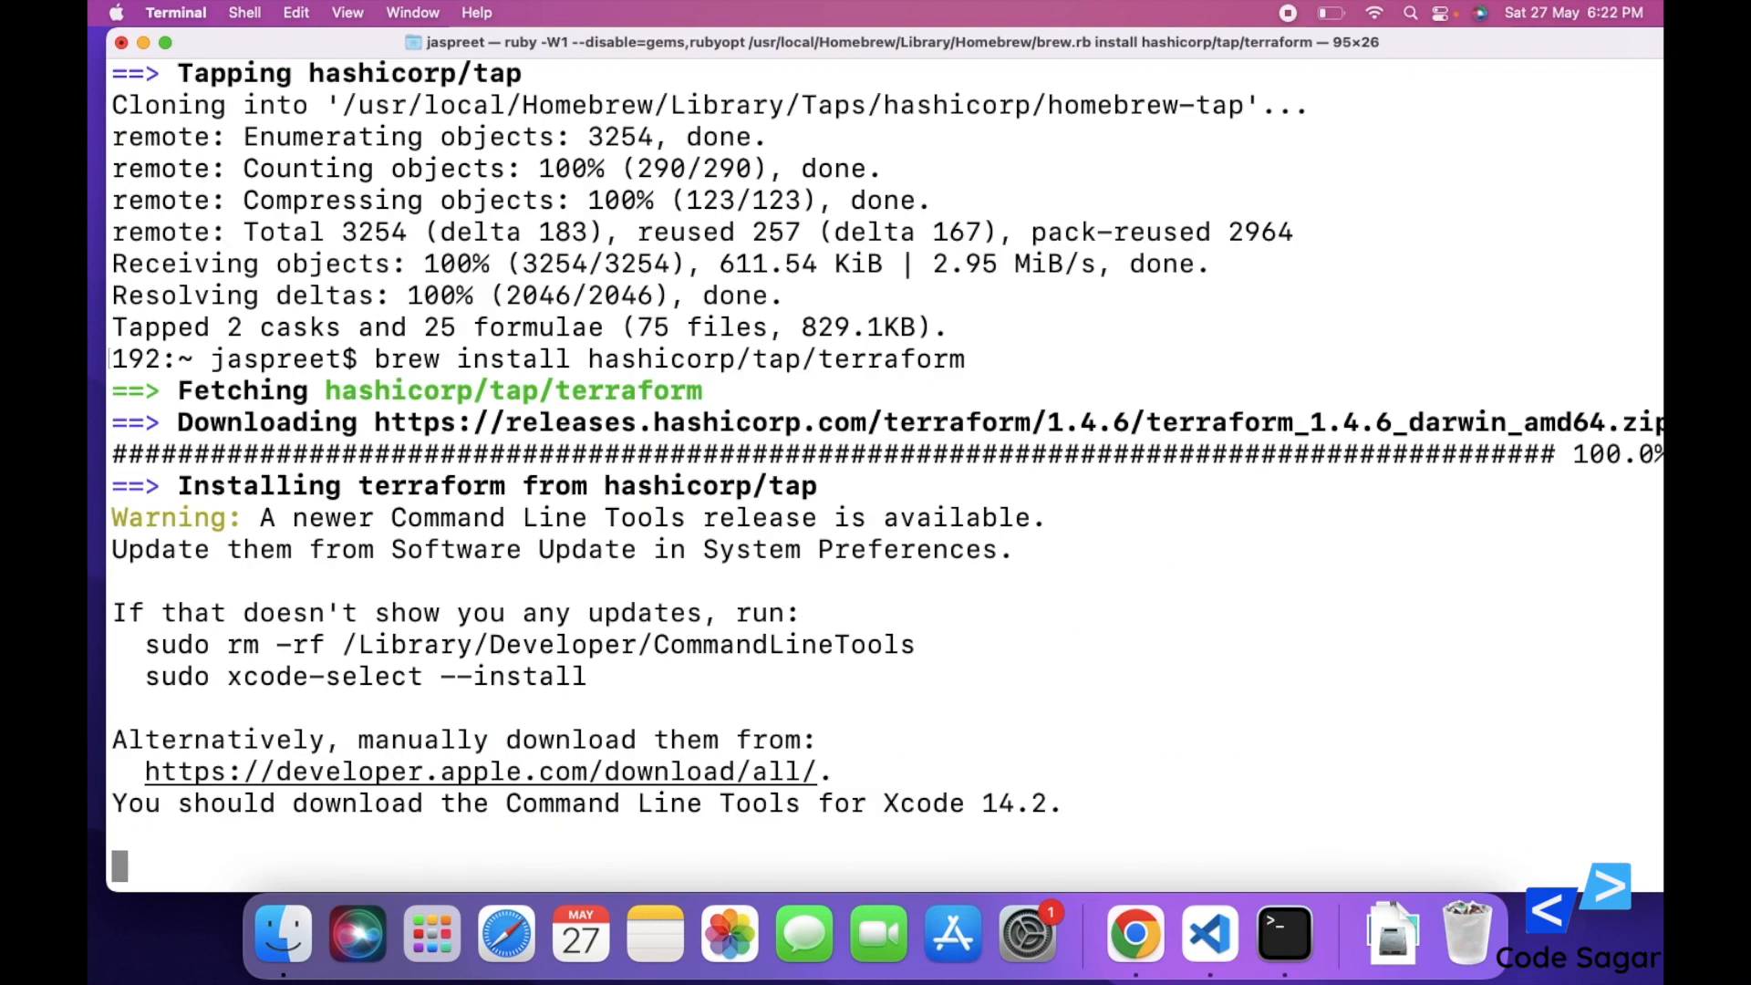
Let Homebrew finish installing Terraform 1.4.6 and enter 'terraform' at the prompt
{"action": "double_click", "coordinate": [1087, 421]}
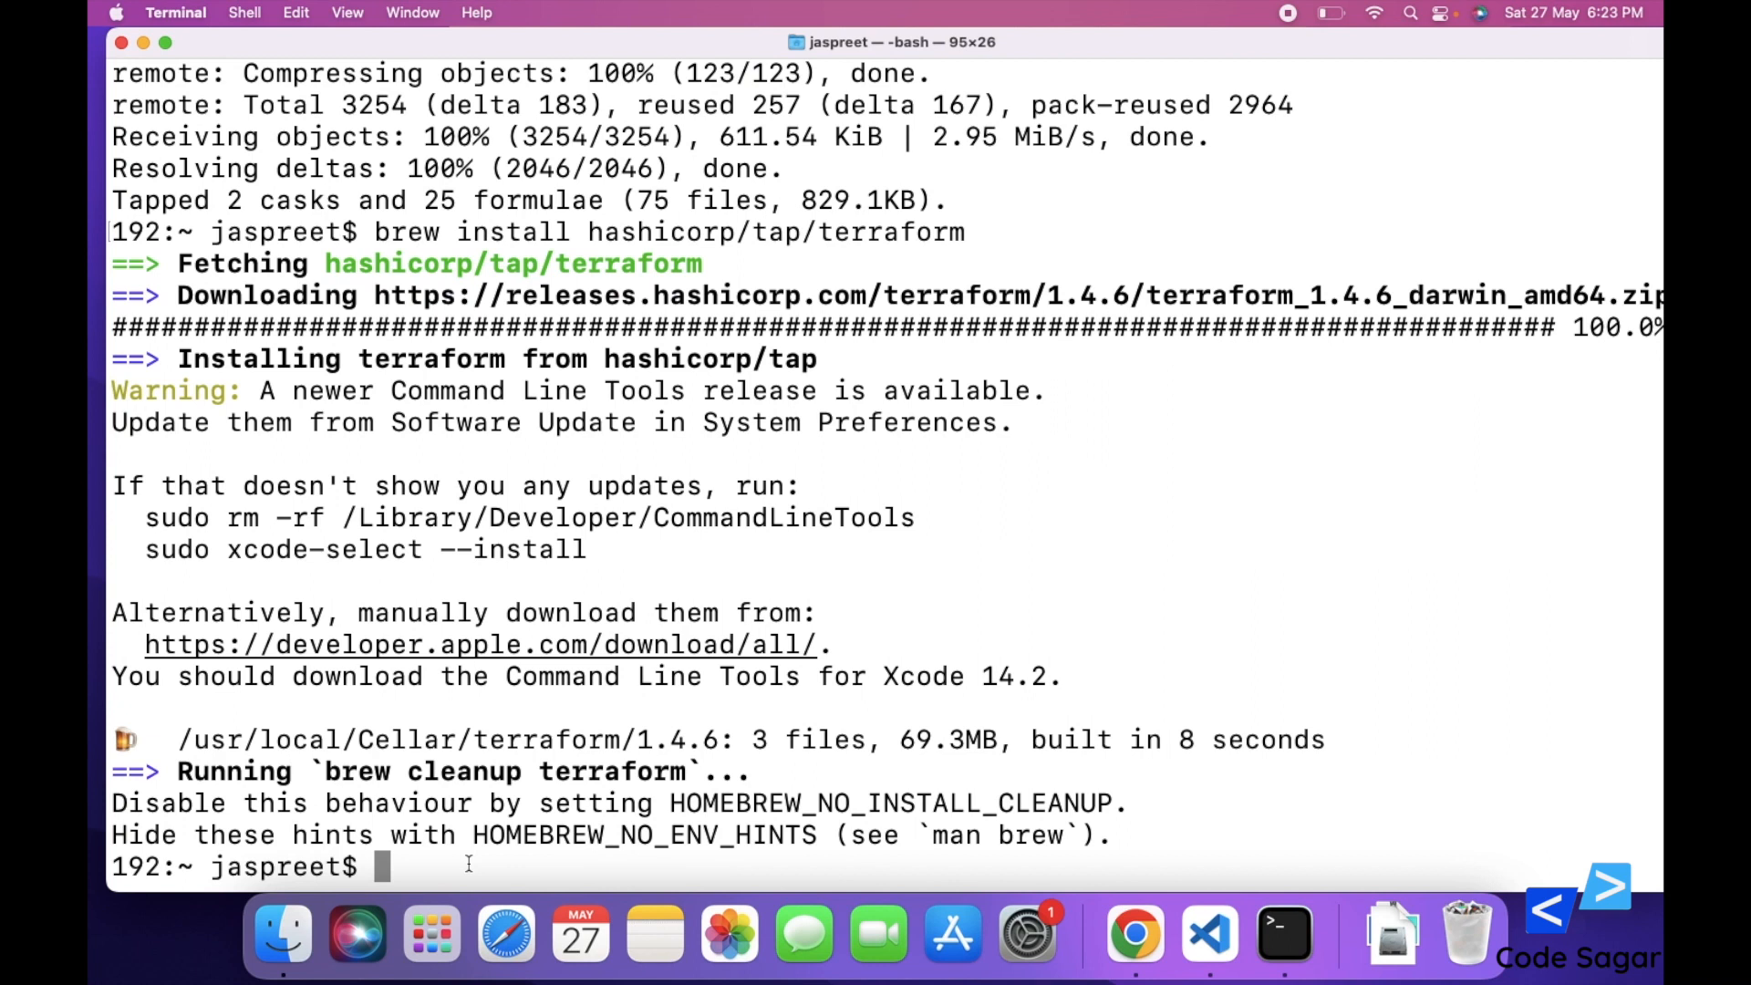
{"action": "type", "text": "terraform/downloads?product_intent=terraform"}
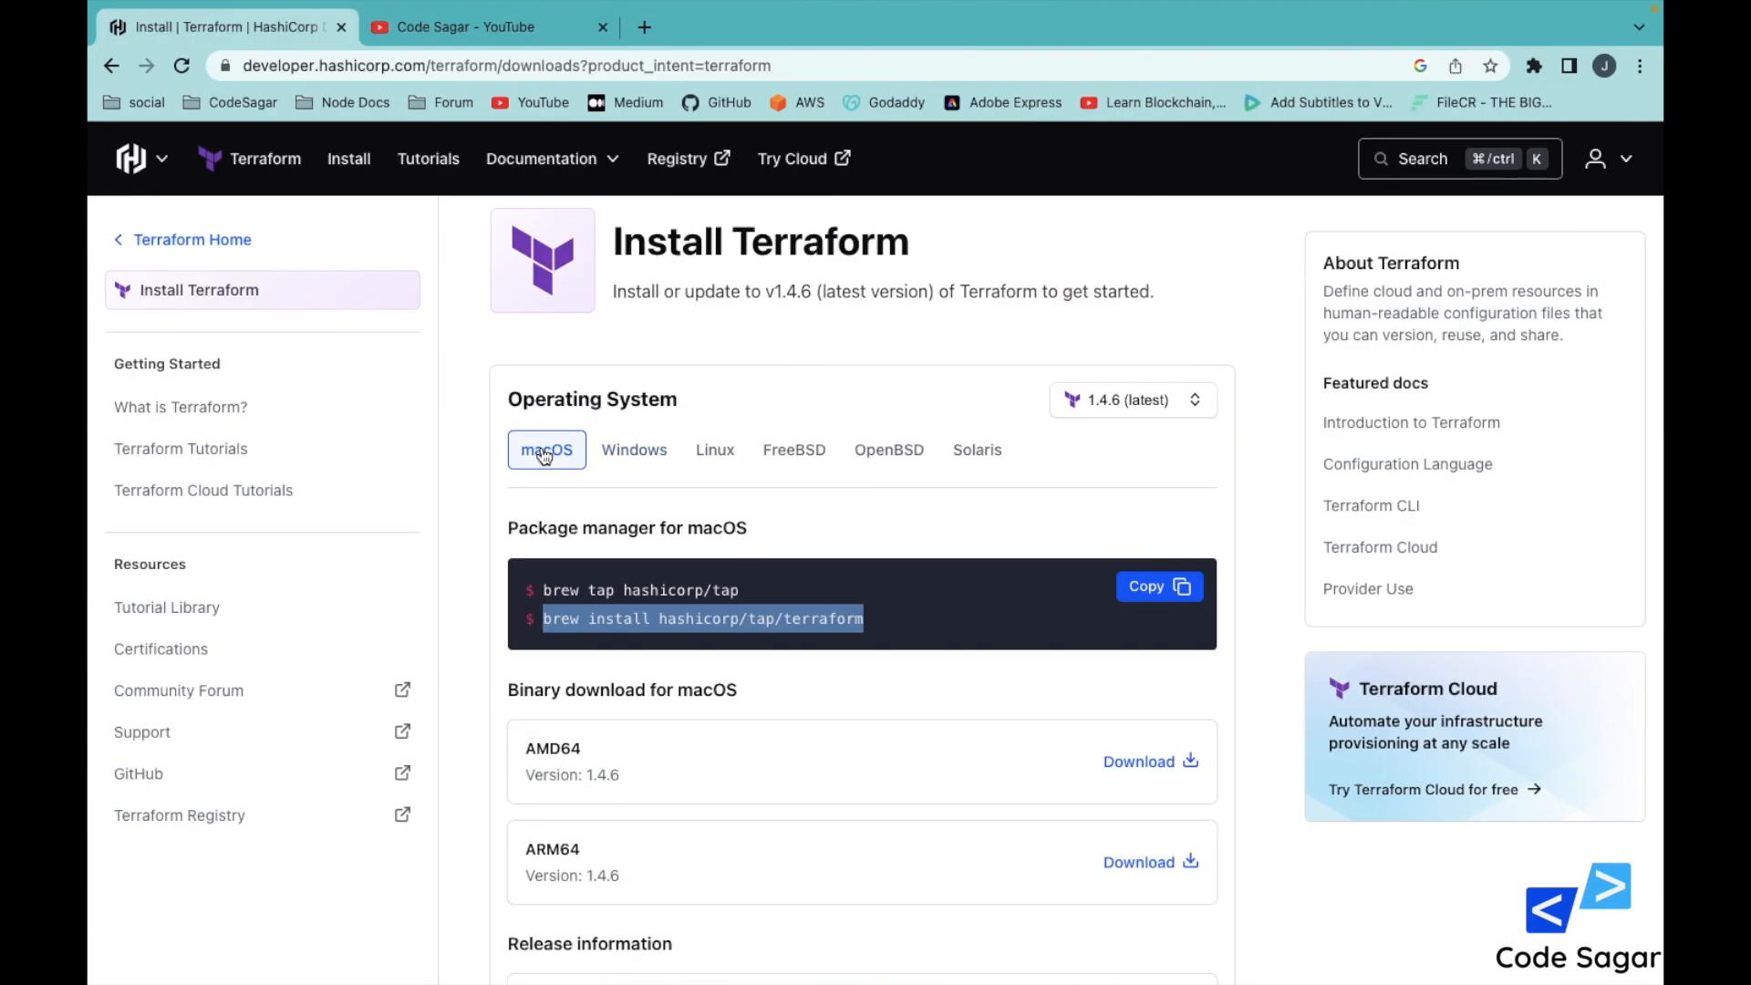
Switch the install instructions from macOS to Windows, then to Linux with the apt commands
{"action": "left_click", "coordinate": [633, 449]}
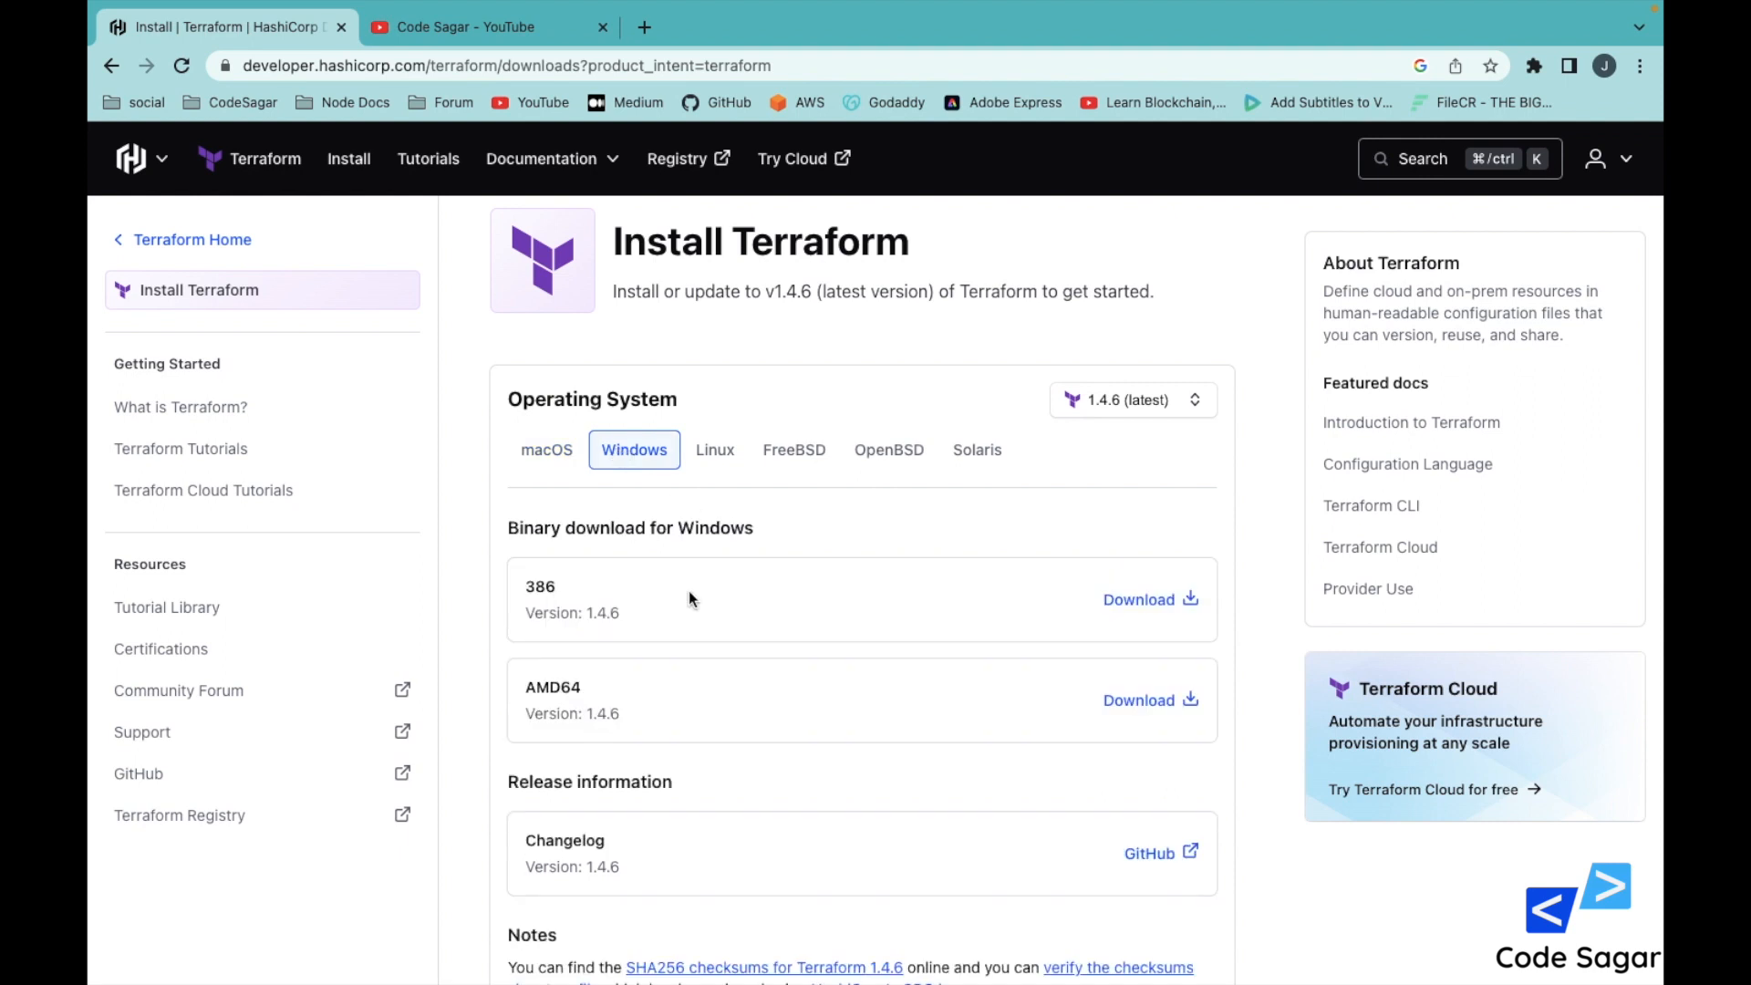
{"action": "scroll", "scroll_direction": "down", "scroll_amount": 3}
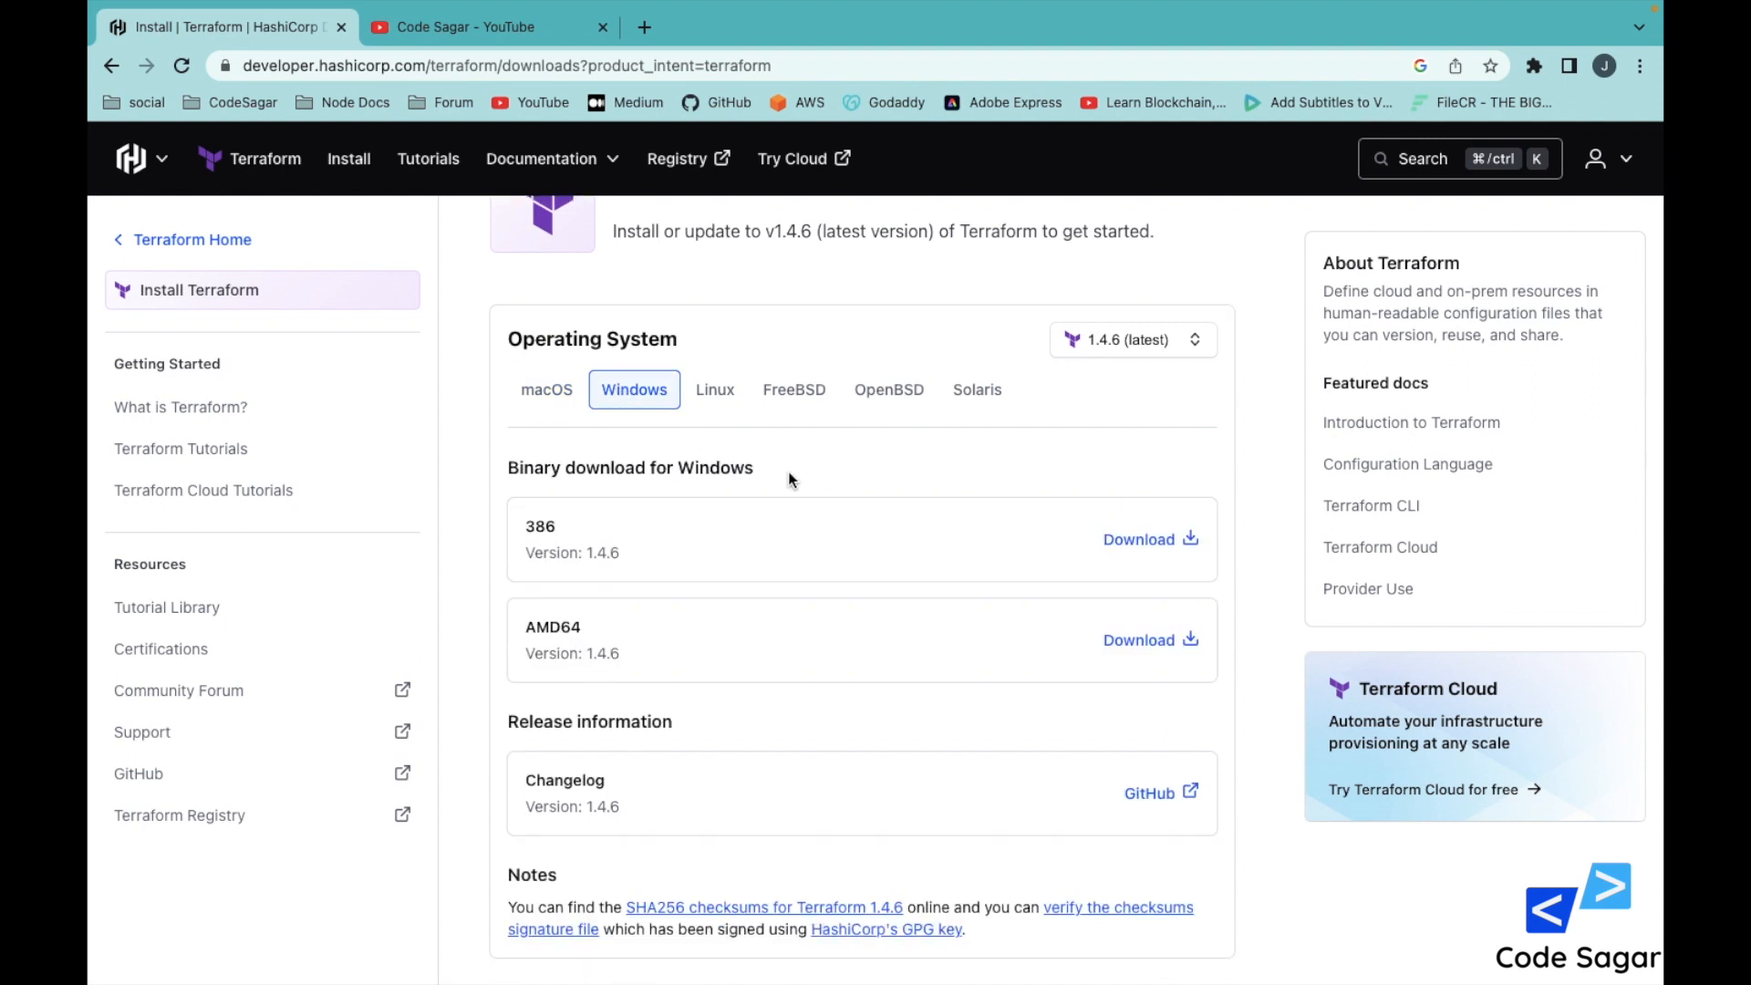
{"action": "mouse_move", "coordinate": [631, 474]}
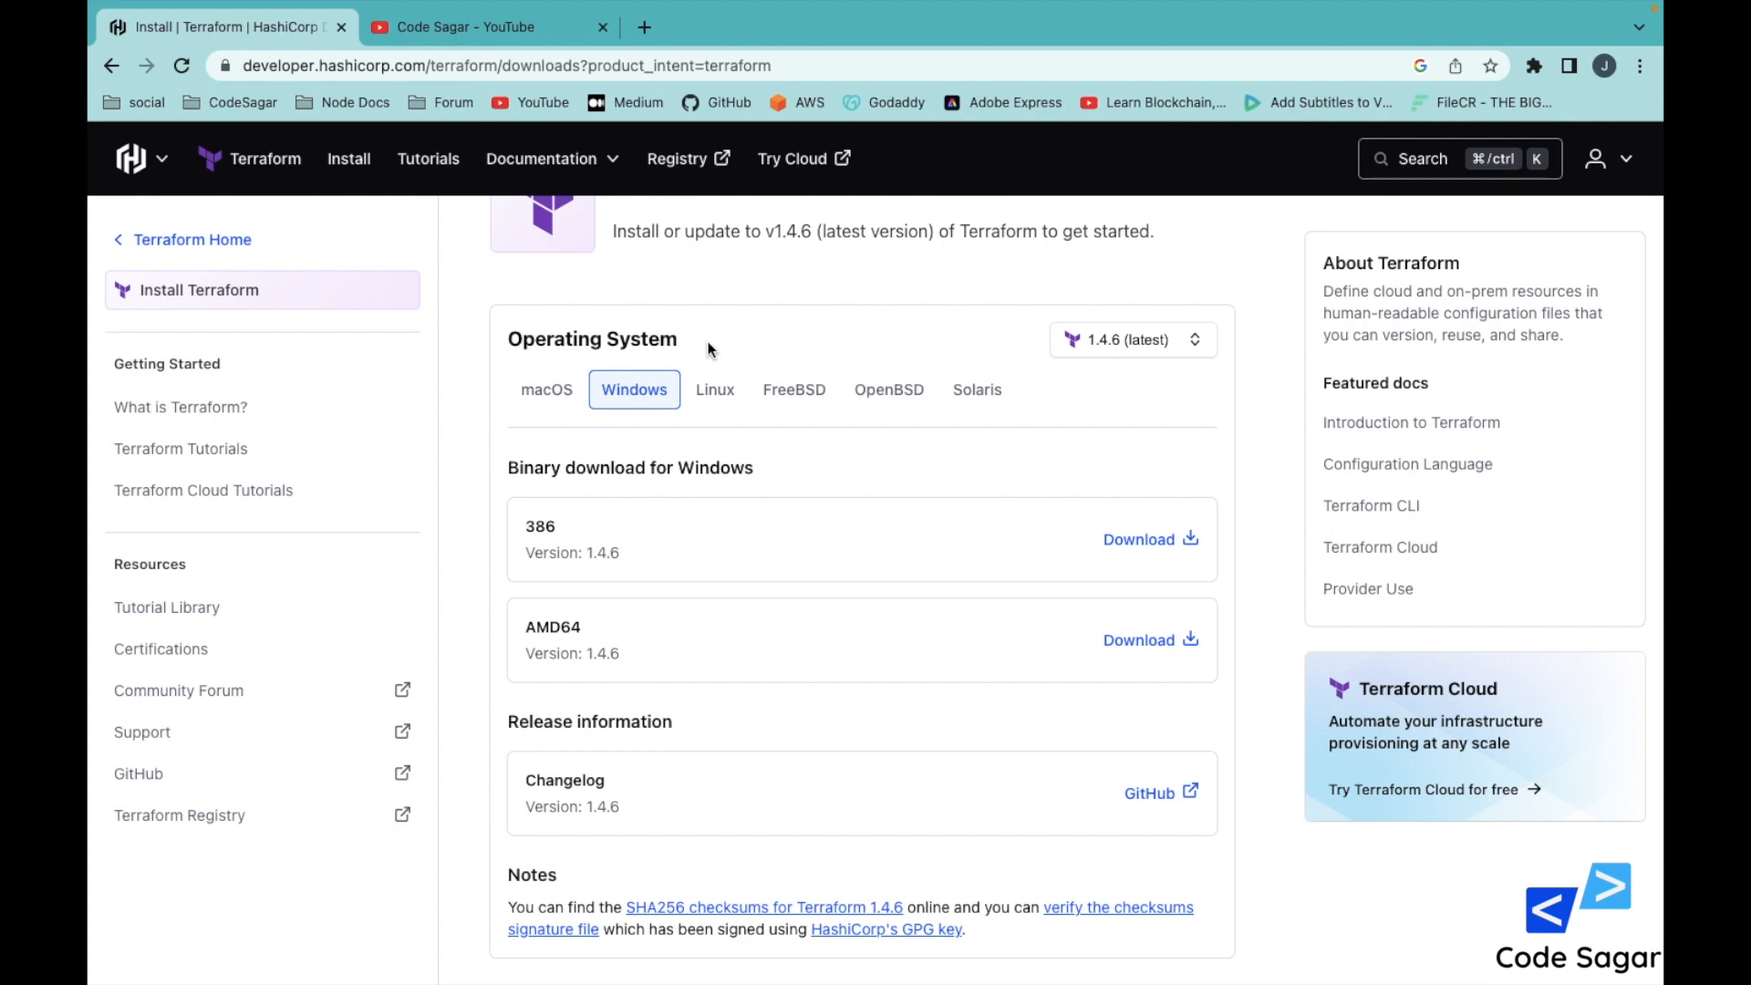
{"action": "left_click", "coordinate": [715, 390]}
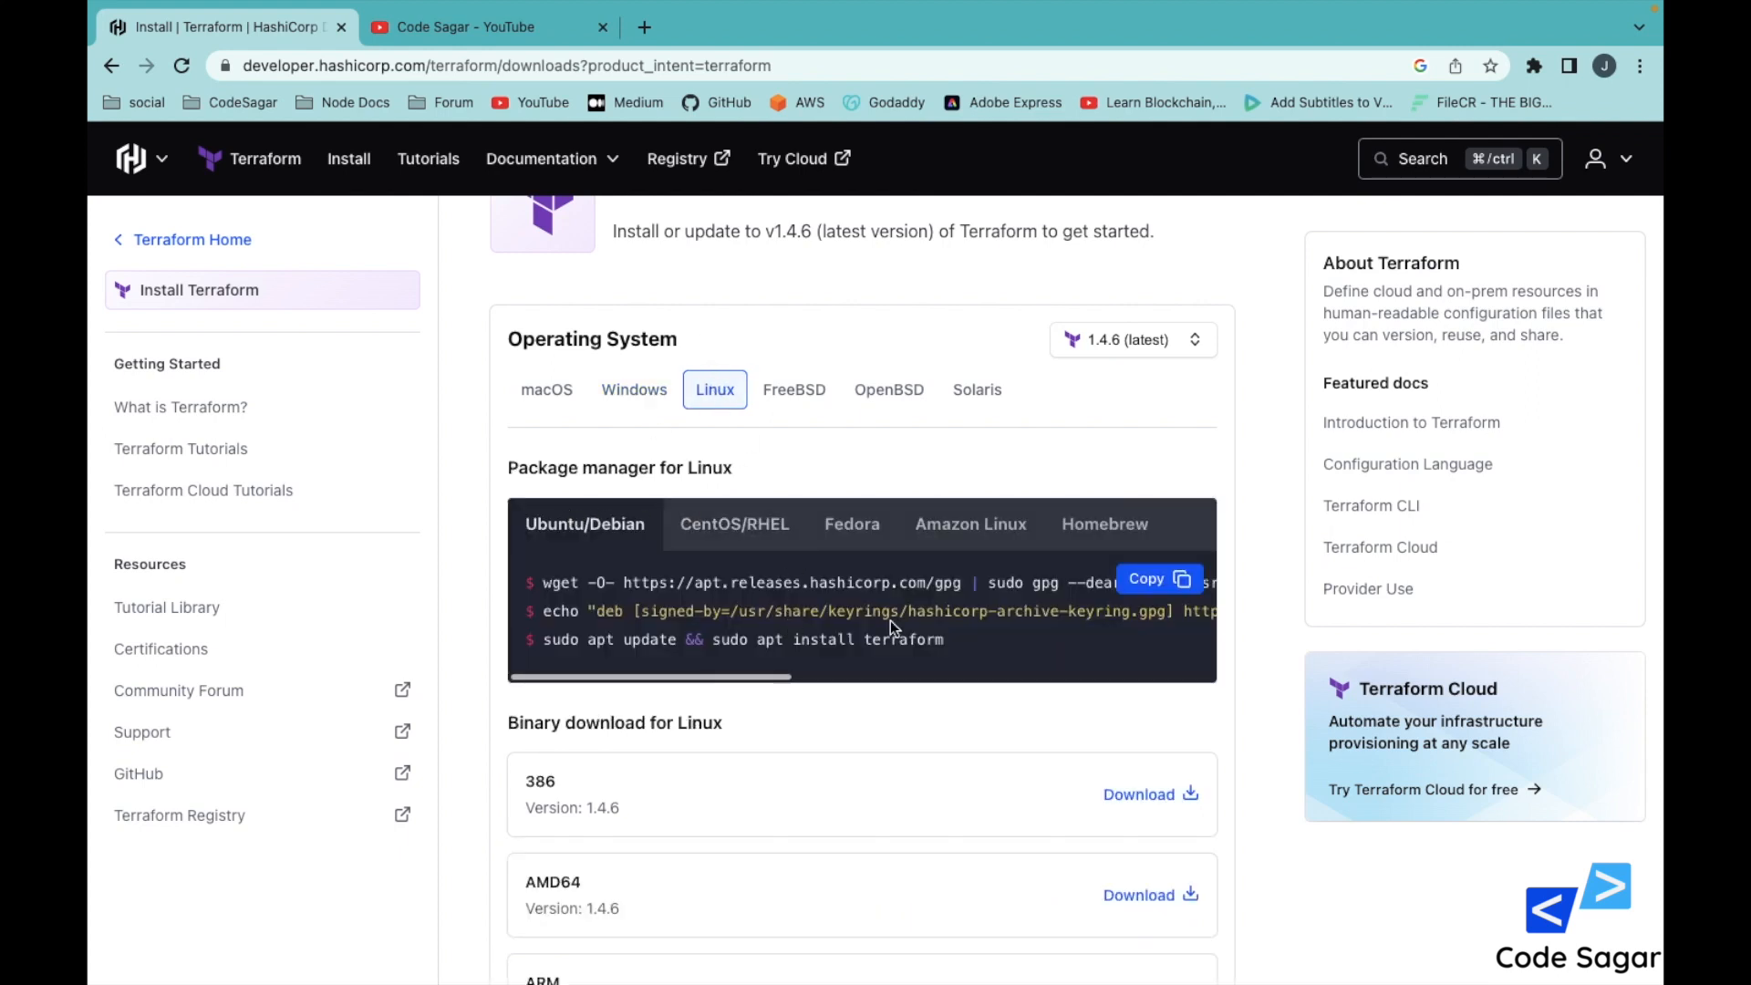